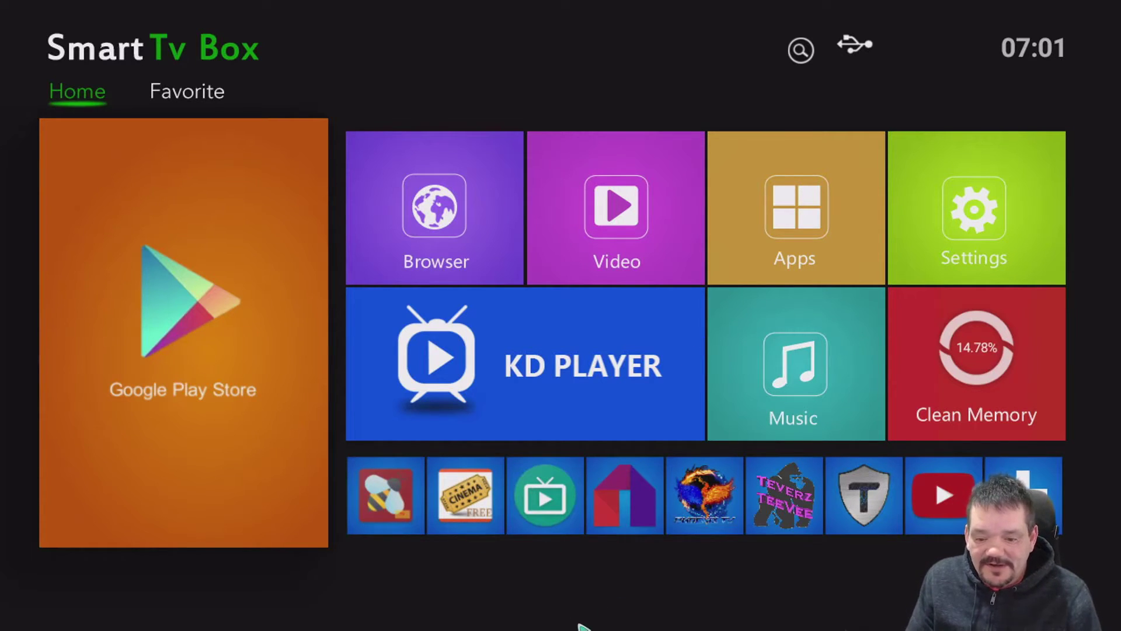
{"action": "mouse_move", "coordinate": [522, 566]}
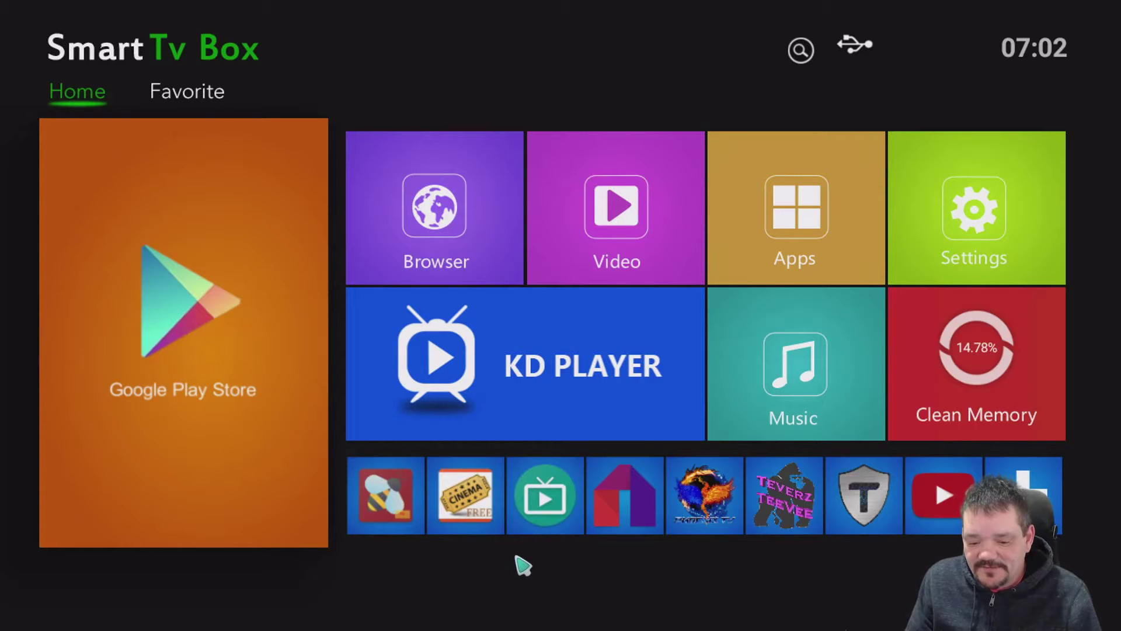
{"action": "mouse_move", "coordinate": [518, 458]}
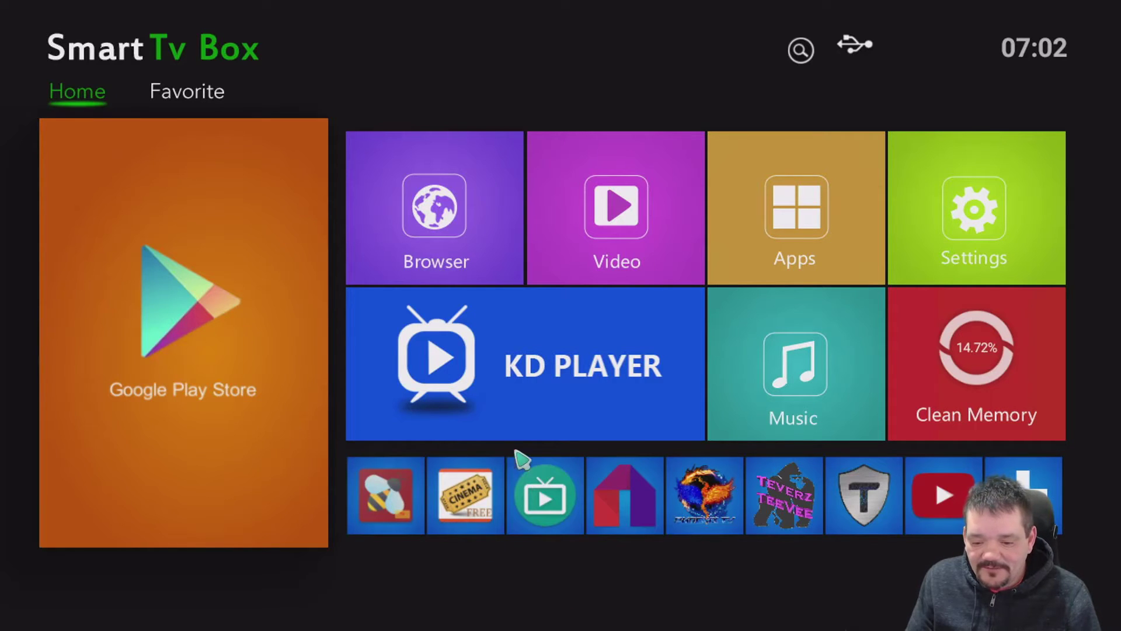
{"action": "mouse_move", "coordinate": [679, 497]}
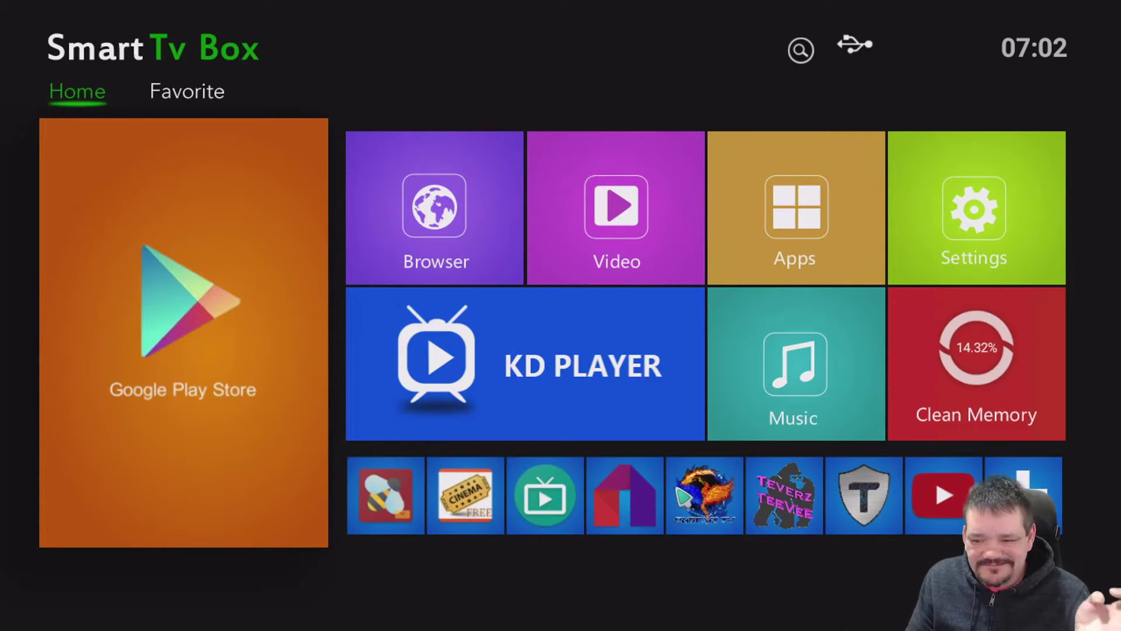
{"action": "mouse_move", "coordinate": [499, 205]}
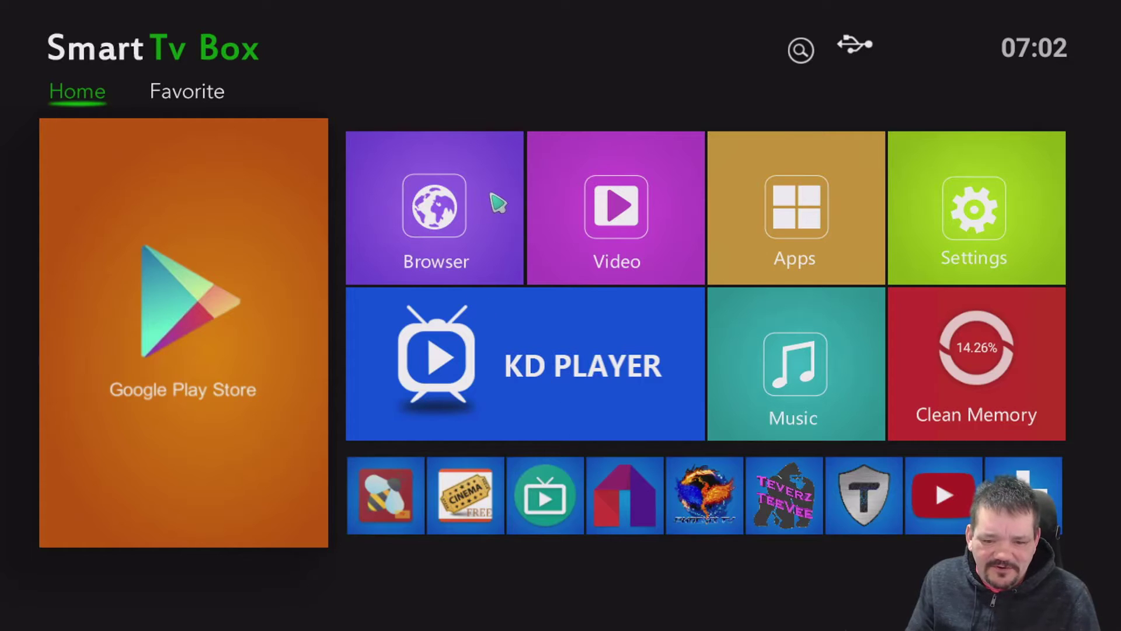
{"action": "mouse_move", "coordinate": [214, 111]}
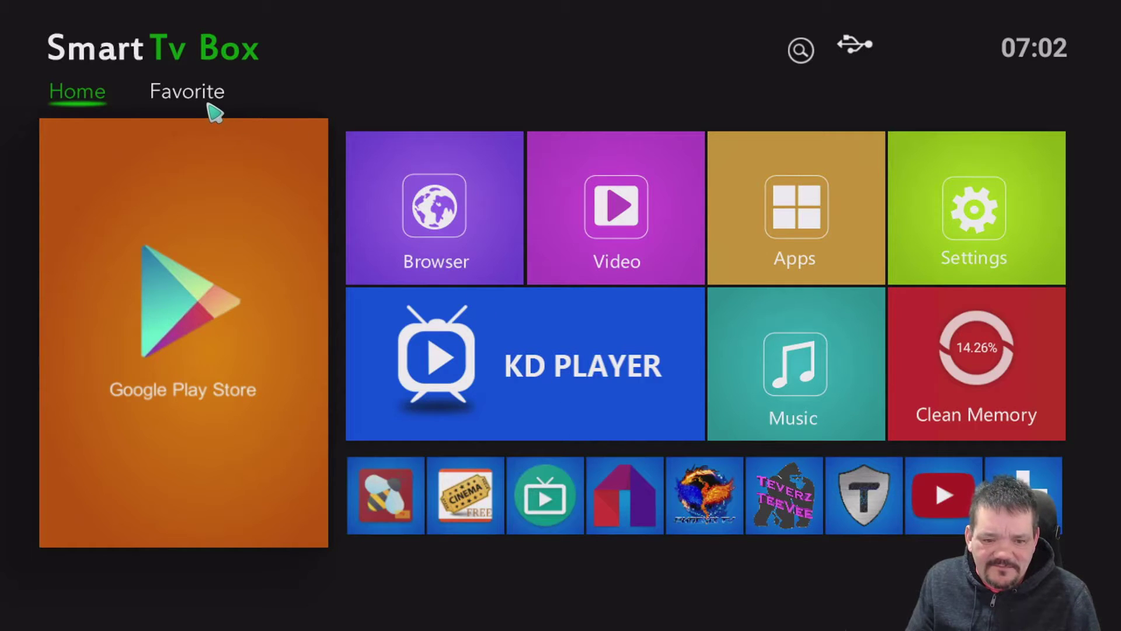
- Launch YouTube from the launcher and search for 'teverz'
{"action": "left_click", "coordinate": [187, 91]}
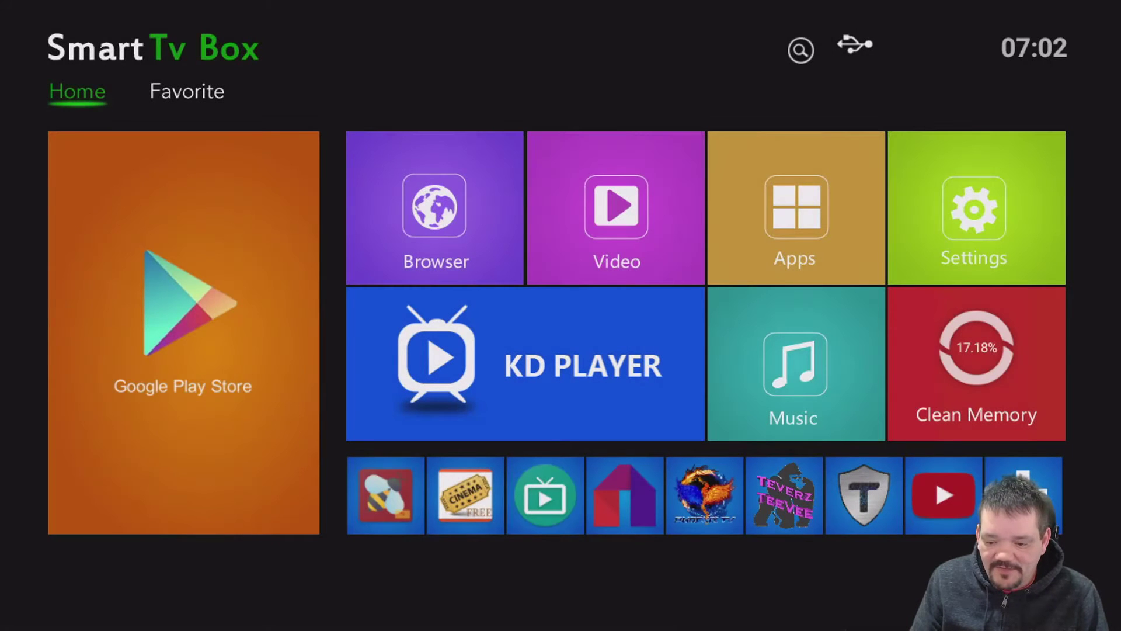
{"action": "mouse_move", "coordinate": [524, 363]}
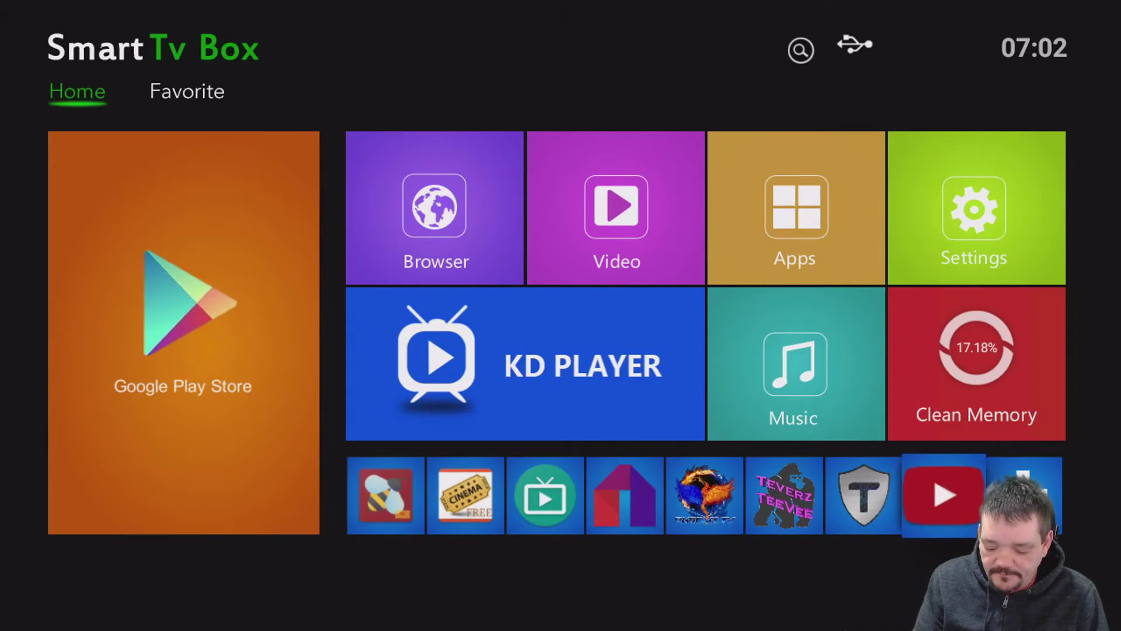
{"action": "left_click", "coordinate": [943, 494]}
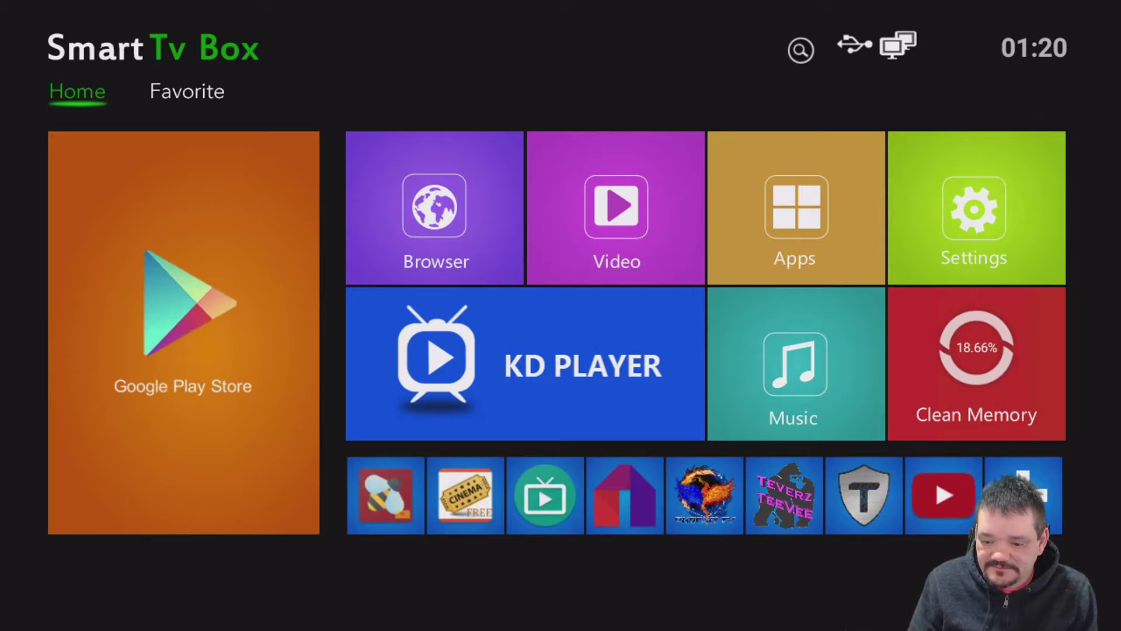
{"action": "mouse_move", "coordinate": [545, 495]}
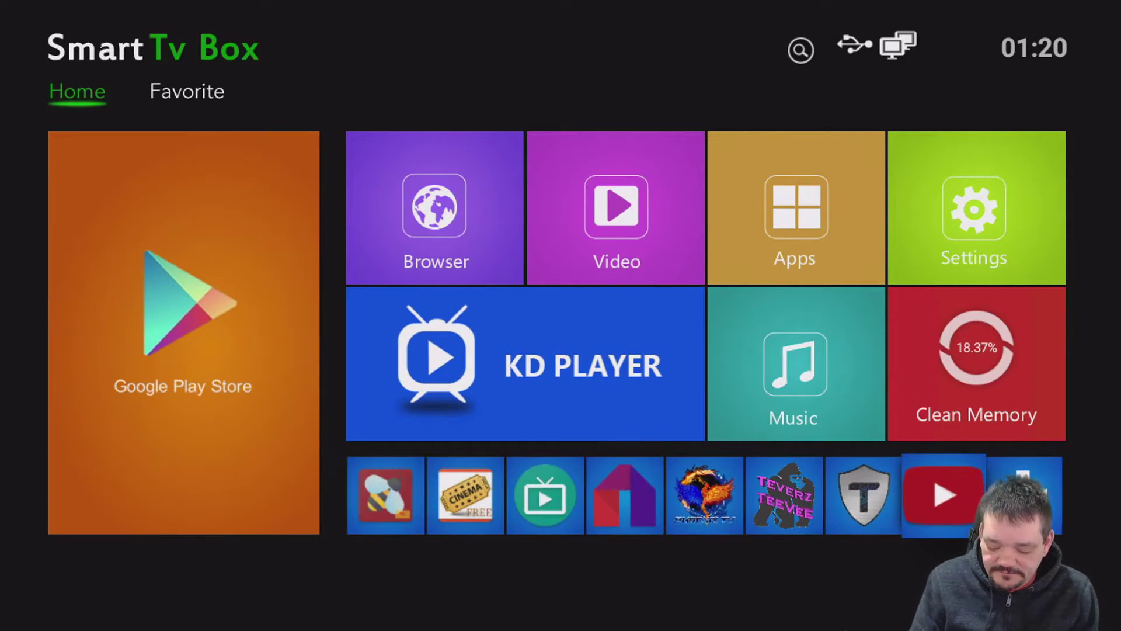
{"action": "left_click", "coordinate": [944, 495]}
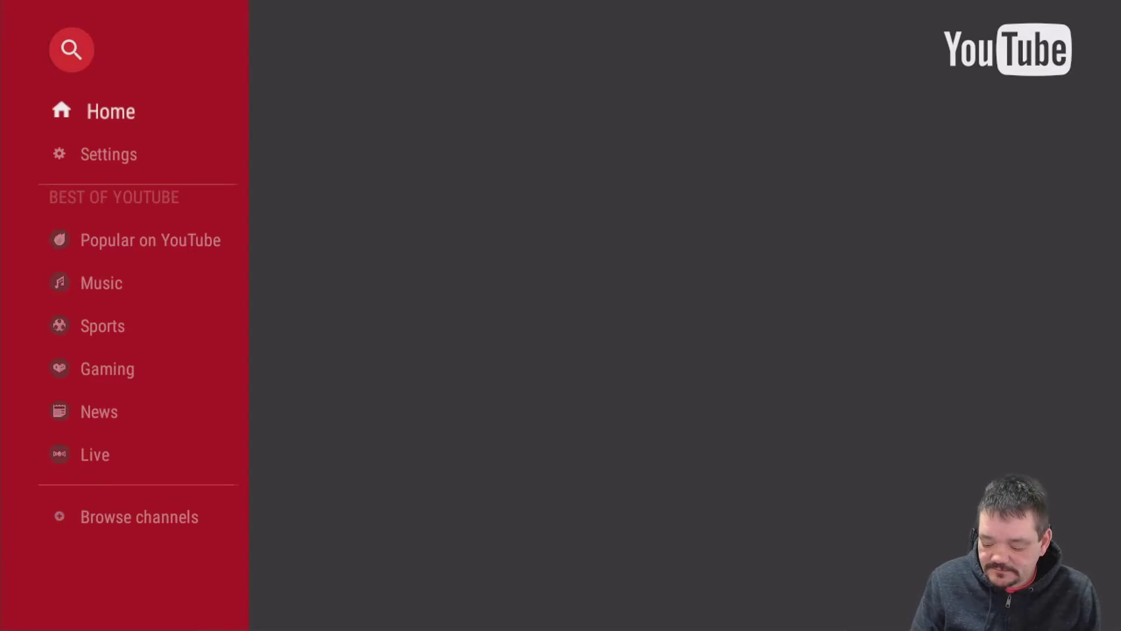
{"action": "left_click", "coordinate": [110, 111]}
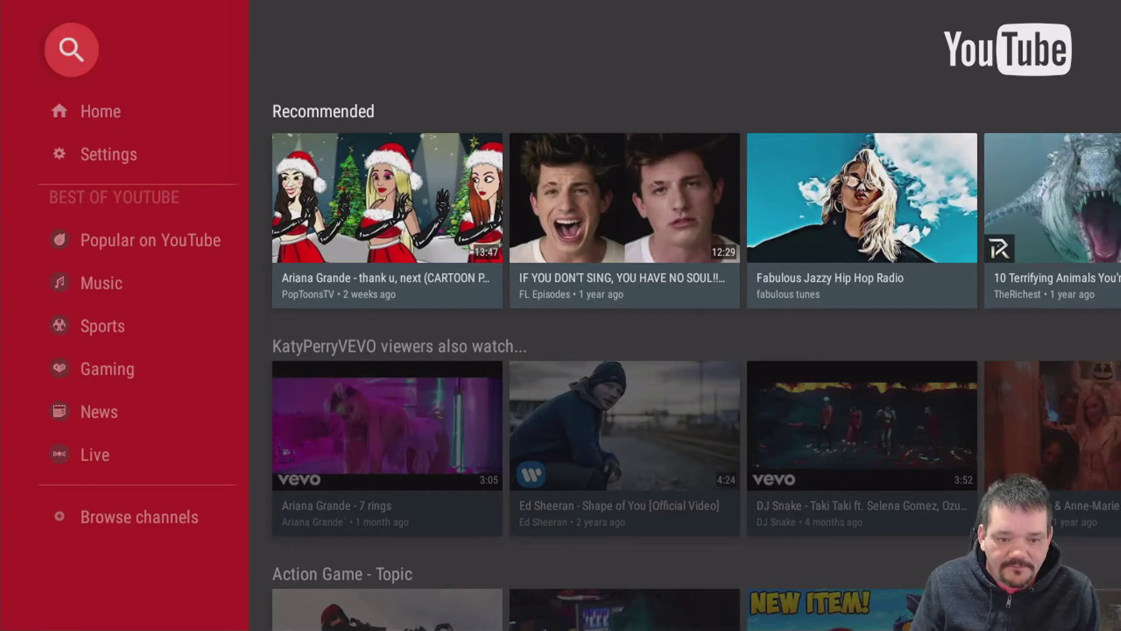
{"action": "left_click", "coordinate": [70, 49]}
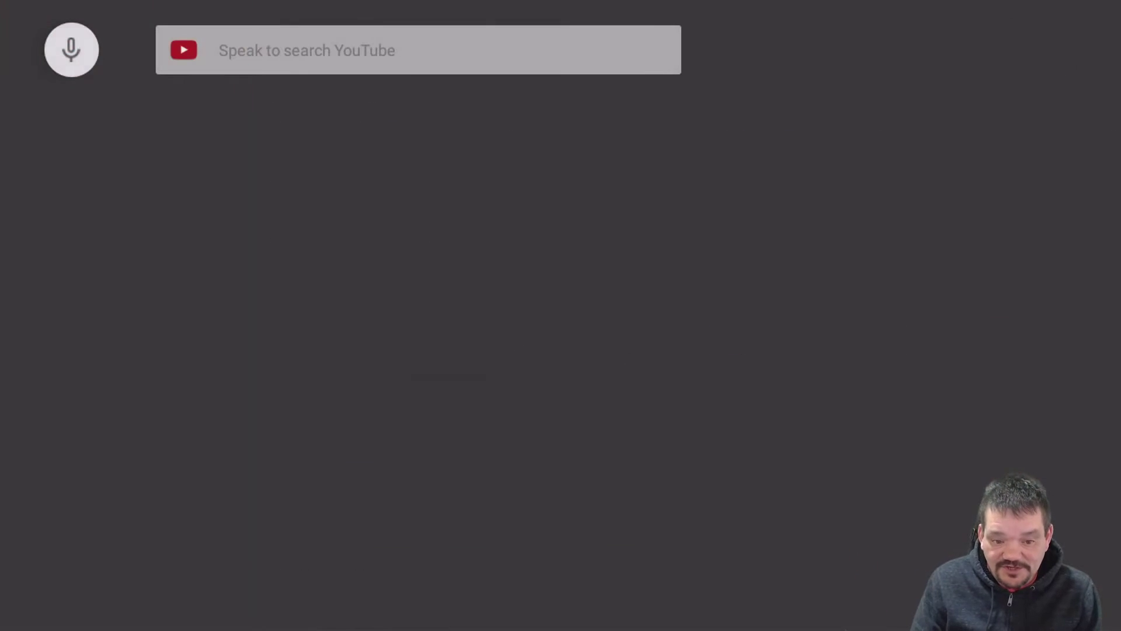
{"action": "type", "text": "teverzq"}
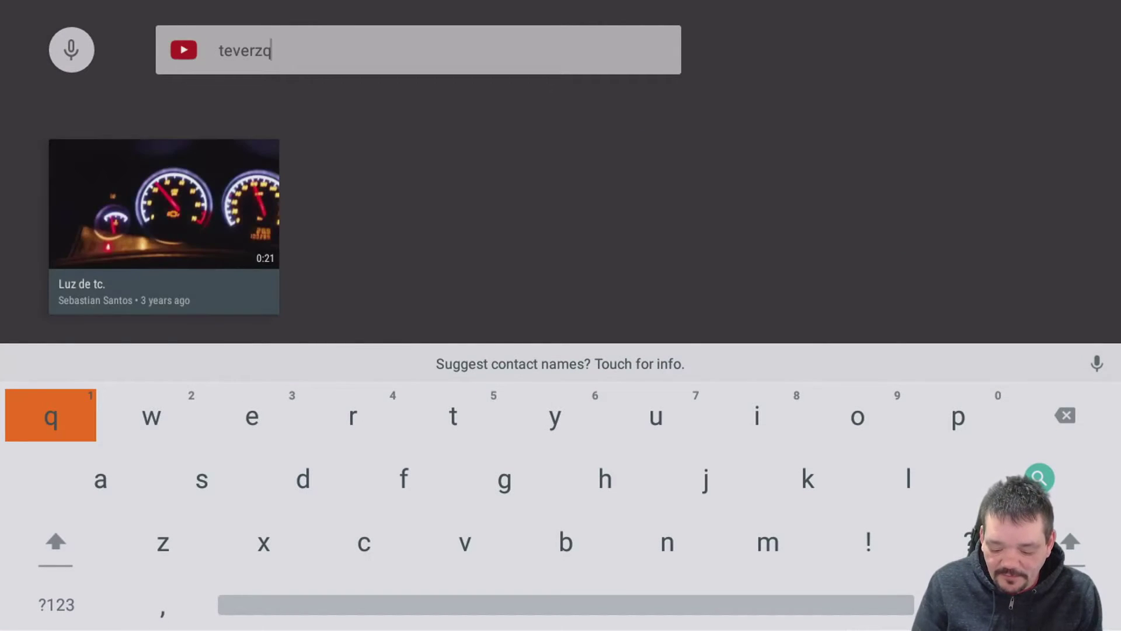
{"action": "left_click", "coordinate": [1064, 414]}
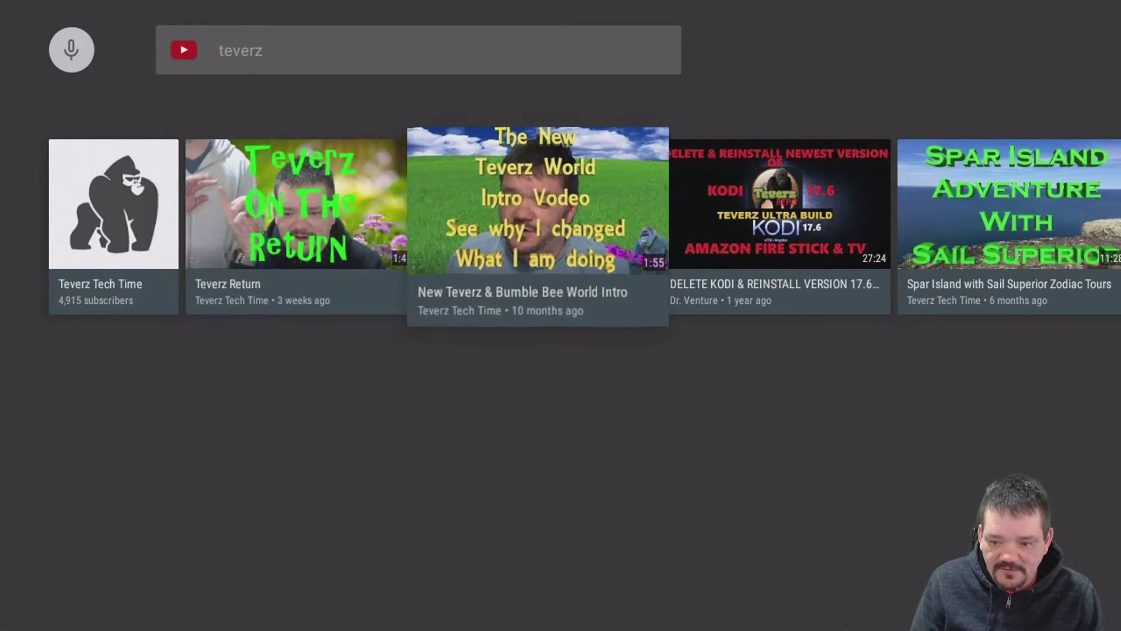
- Scroll right through the 'teverz' YouTube search results
{"action": "scroll", "scroll_direction": "right", "scroll_amount": 3}
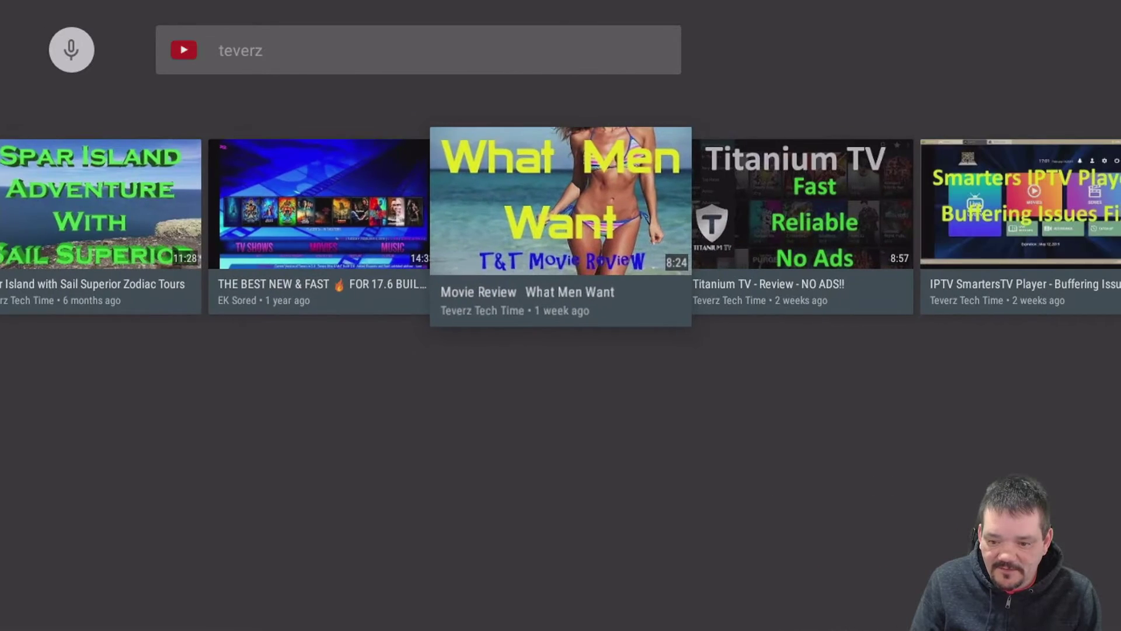
{"action": "scroll", "scroll_direction": "right", "scroll_amount": 3}
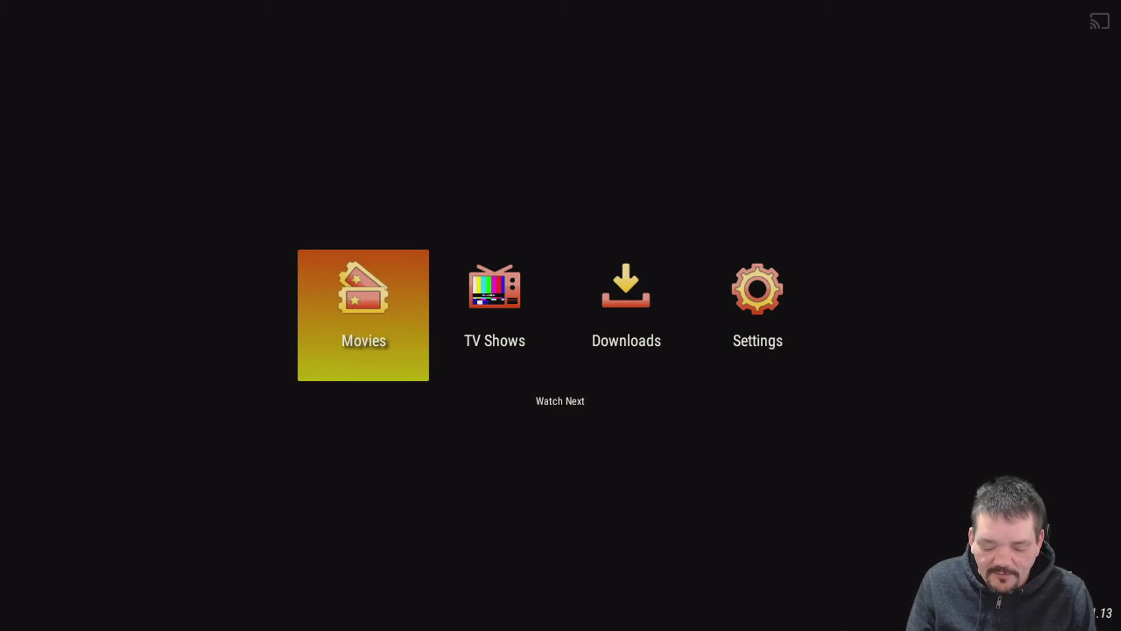
- Open Aquaman from Trending Movies to view its 1080p sources, then leave the app
{"action": "left_click", "coordinate": [363, 315]}
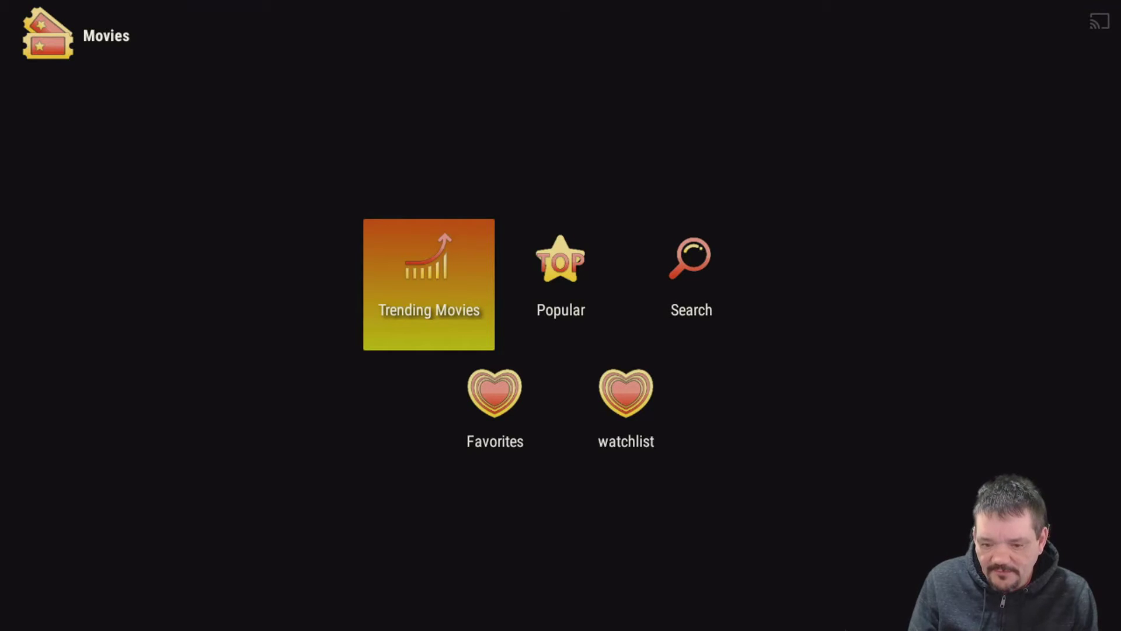
{"action": "left_click", "coordinate": [428, 283]}
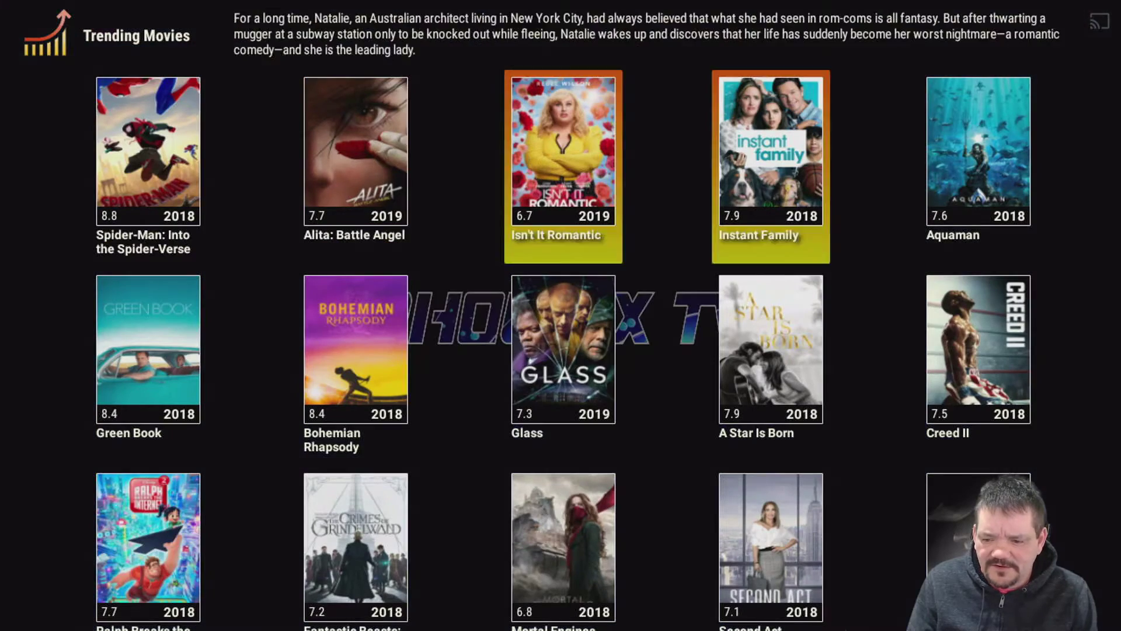
{"action": "left_click", "coordinate": [977, 150]}
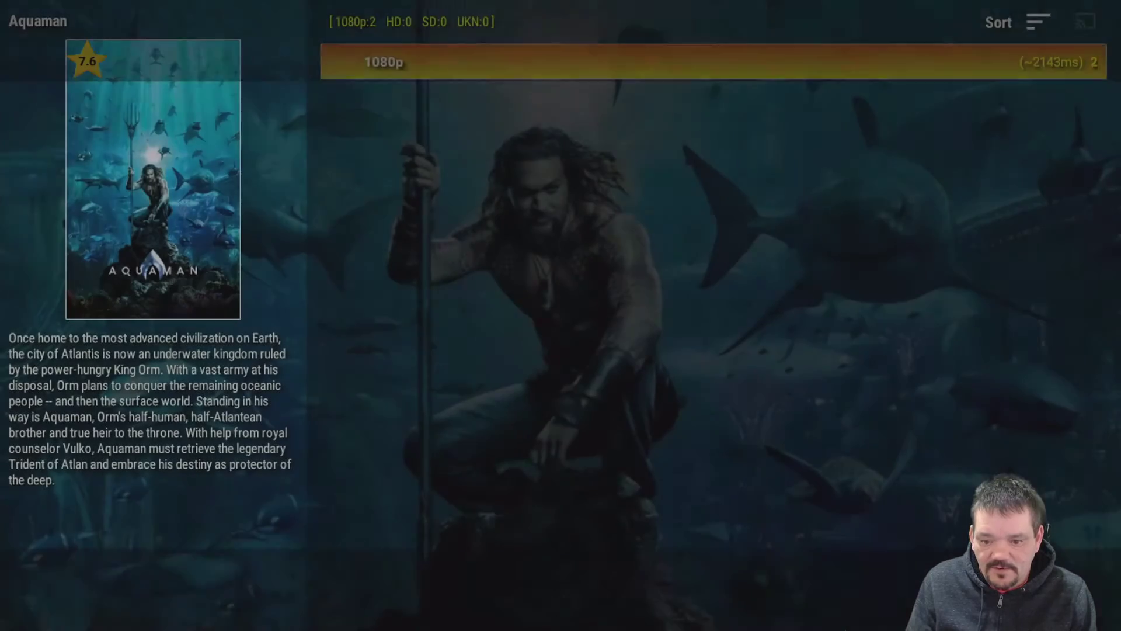
{"action": "key", "text": "Back"}
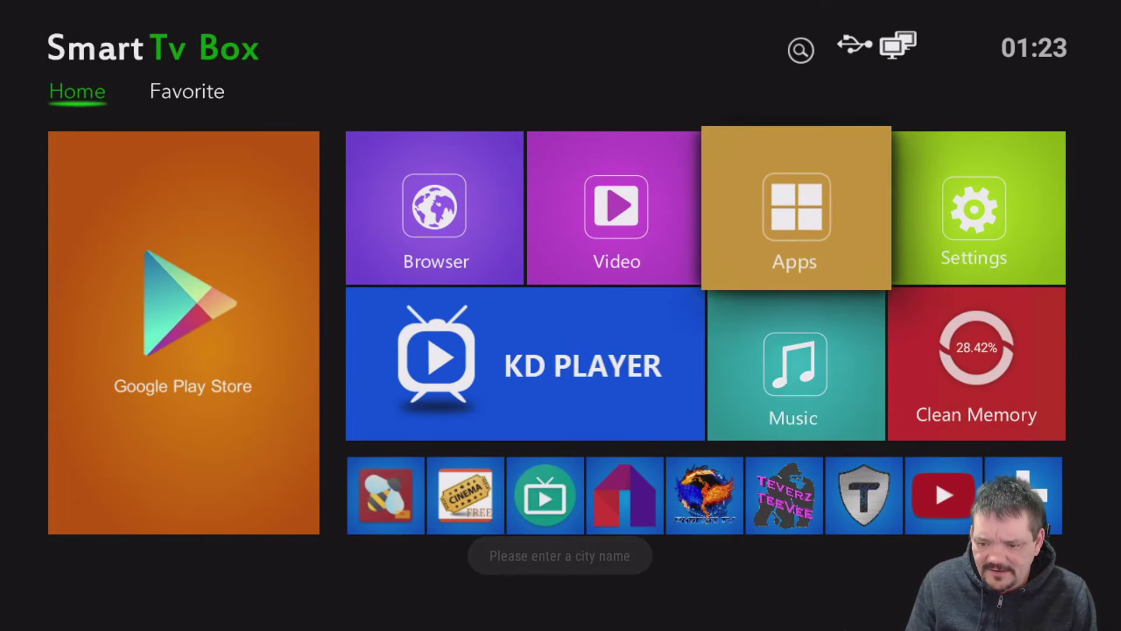
- Open Security & restrictions in Settings to confirm Unknown sources and Verify apps are on
{"action": "left_click", "coordinate": [975, 208]}
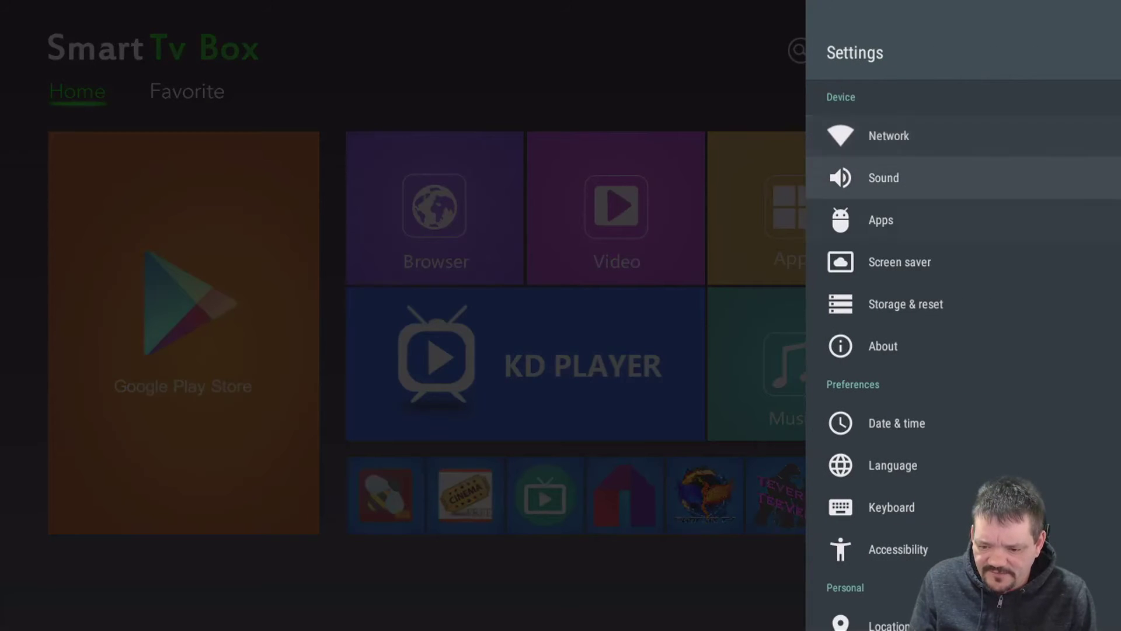
{"action": "scroll", "scroll_direction": "down", "scroll_amount": 3}
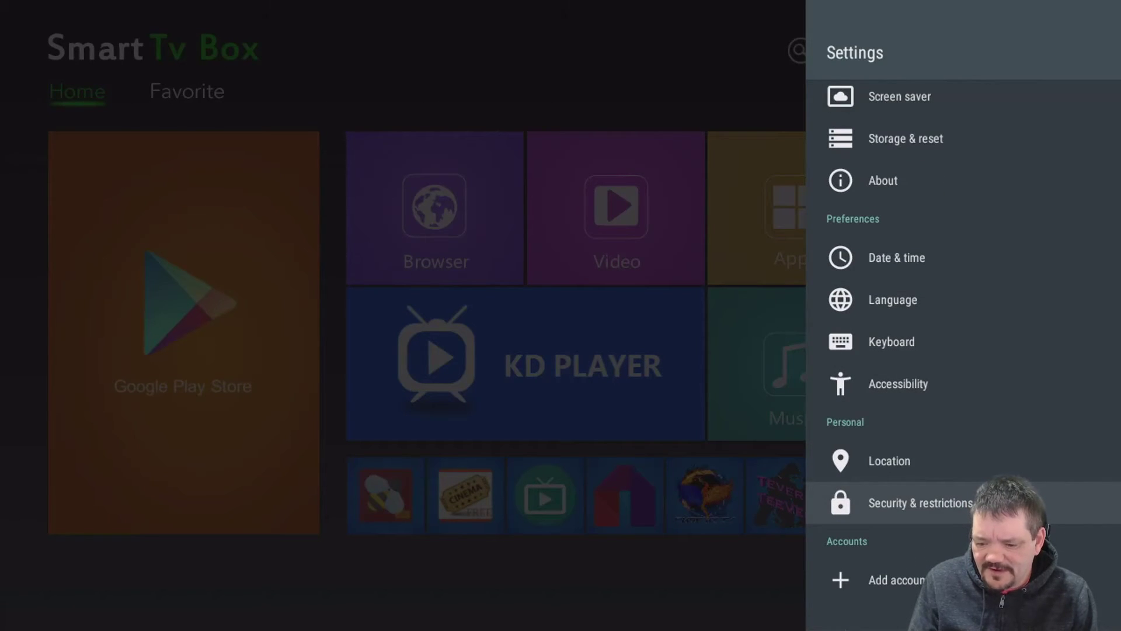
{"action": "left_click", "coordinate": [921, 503]}
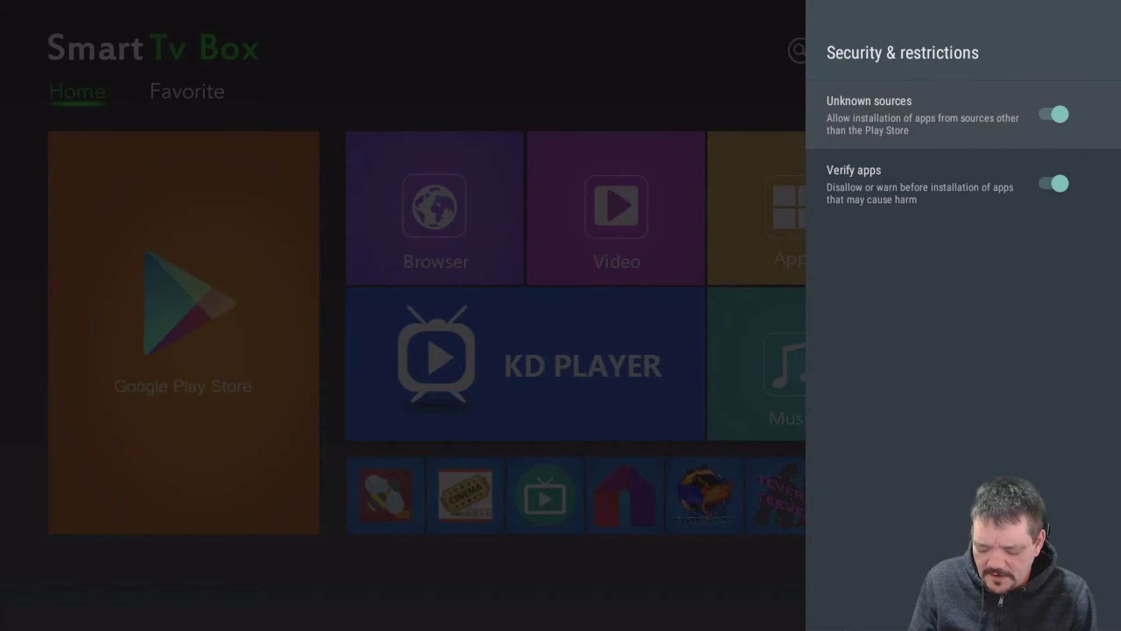
{"action": "left_click", "coordinate": [1052, 183]}
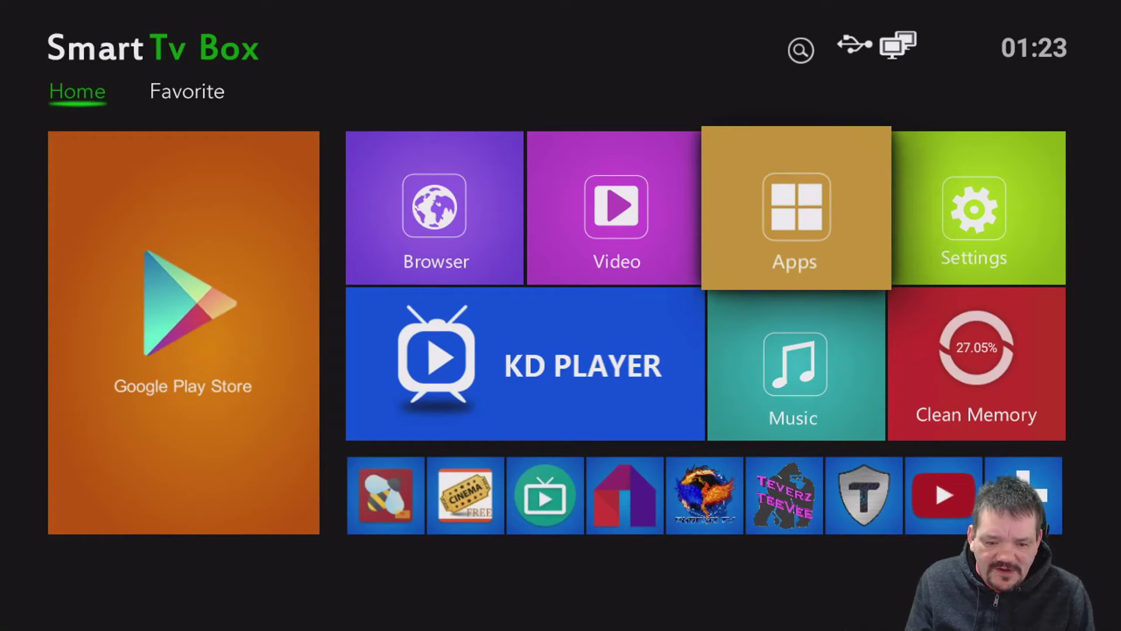
- Launch Kodi 18.1, allow media and file access, then exit from the Power menu
{"action": "left_click", "coordinate": [525, 364]}
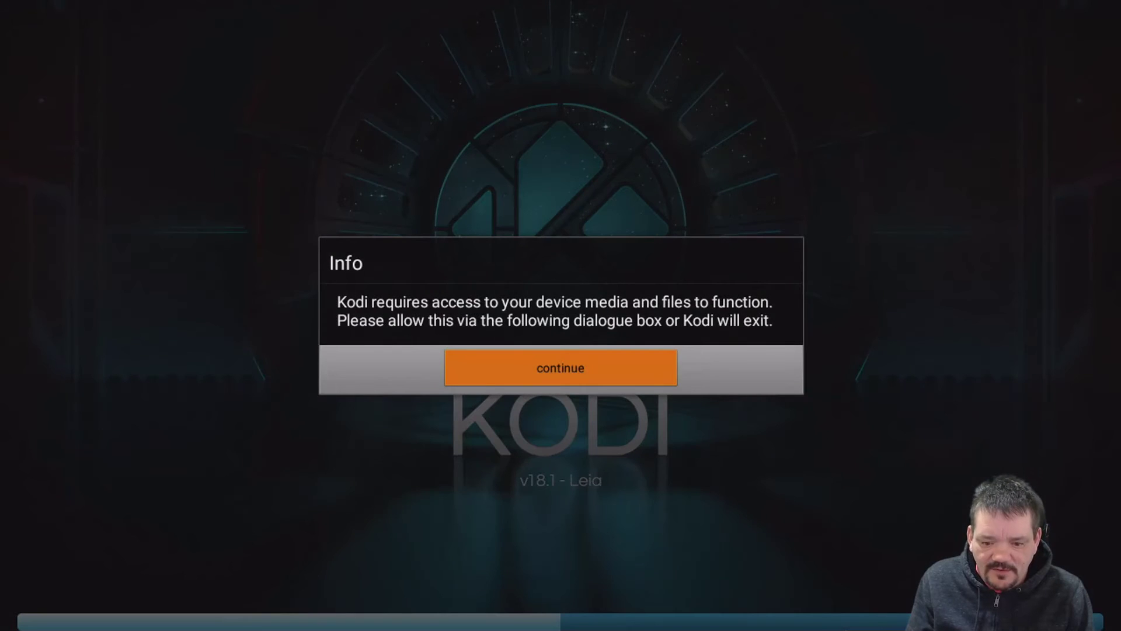
{"action": "left_click", "coordinate": [560, 367]}
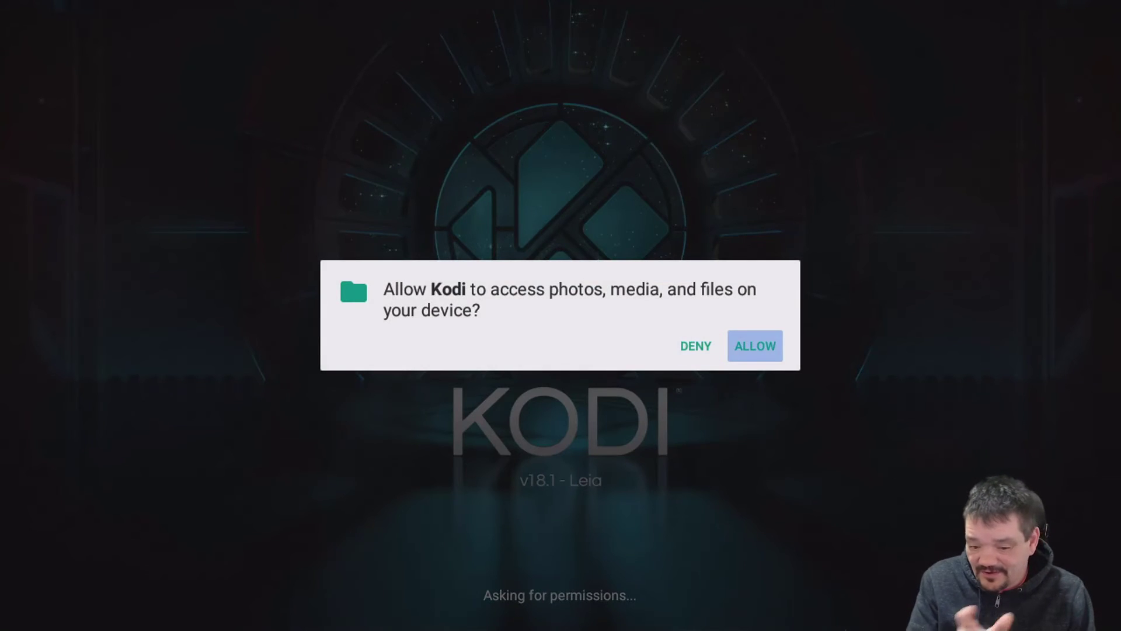
{"action": "left_click", "coordinate": [755, 345]}
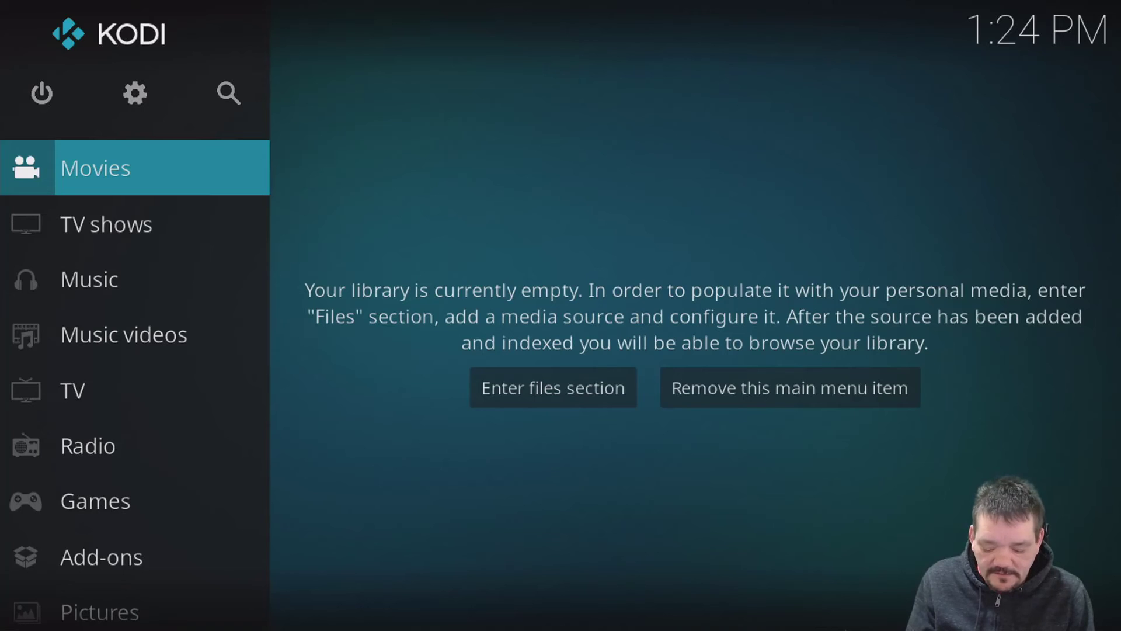
{"action": "left_click", "coordinate": [41, 93]}
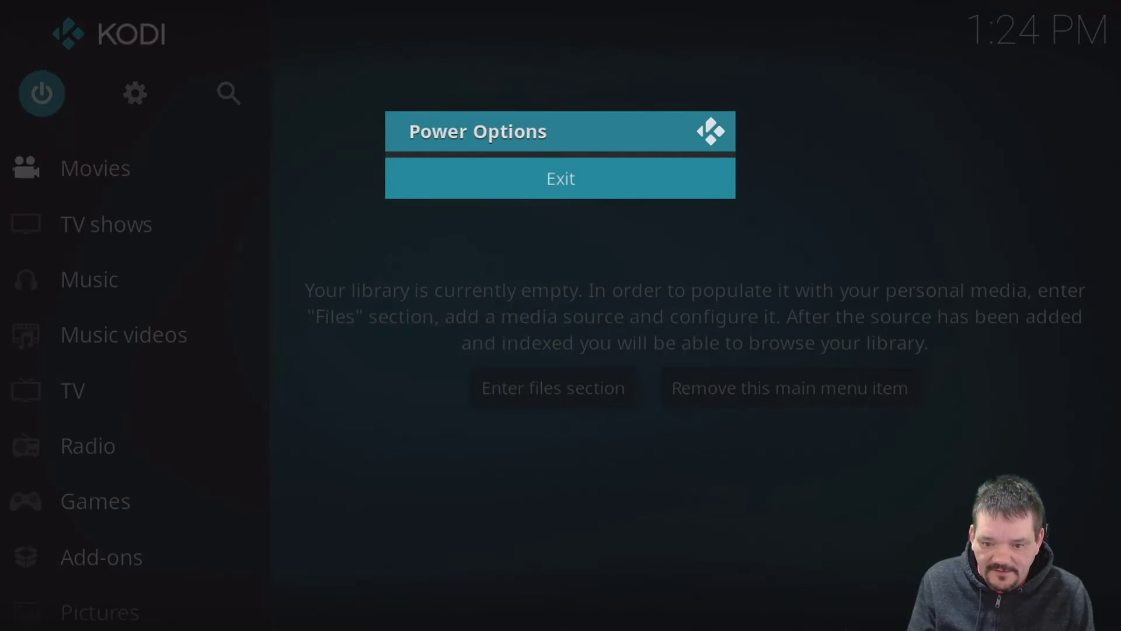
{"action": "left_click", "coordinate": [561, 178]}
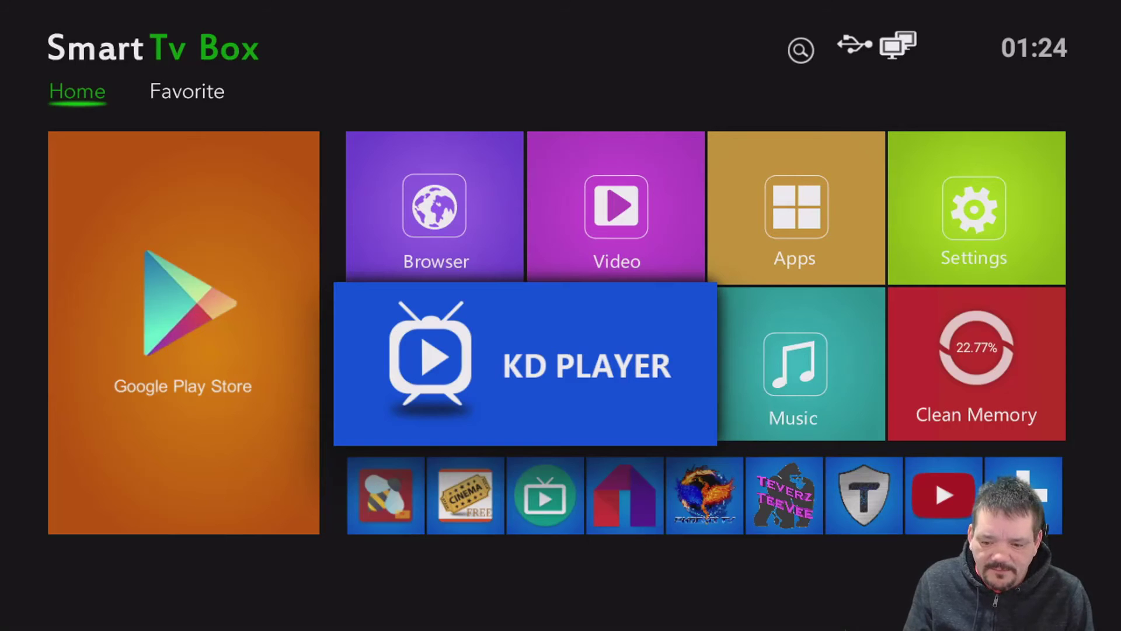